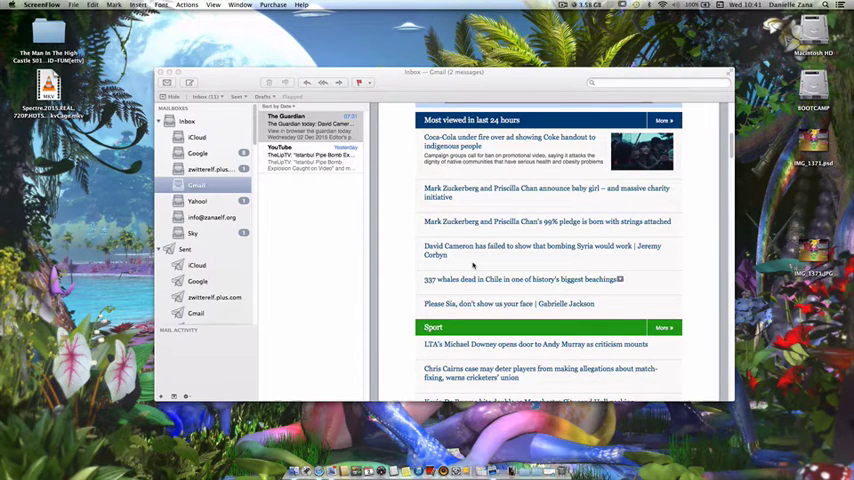
- Scroll the Guardian Today email to Editor's picks and open the Cameron 'terrorist sympathiser' article
{"action": "left_click", "coordinate": [308, 118]}
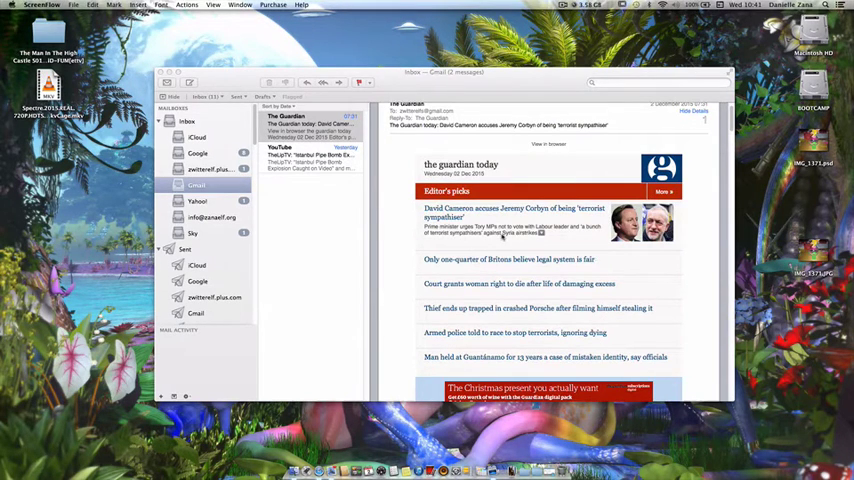
{"action": "scroll", "scroll_direction": "down", "scroll_amount": 3}
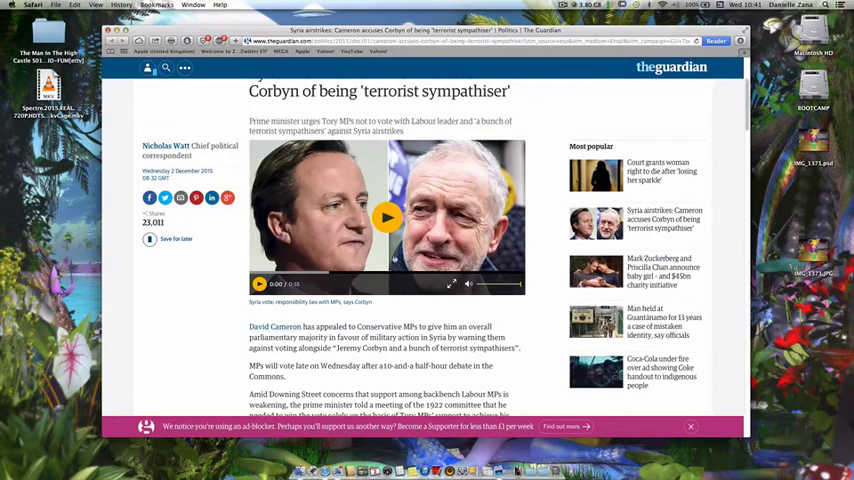
{"action": "scroll", "scroll_direction": "down", "scroll_amount": 3}
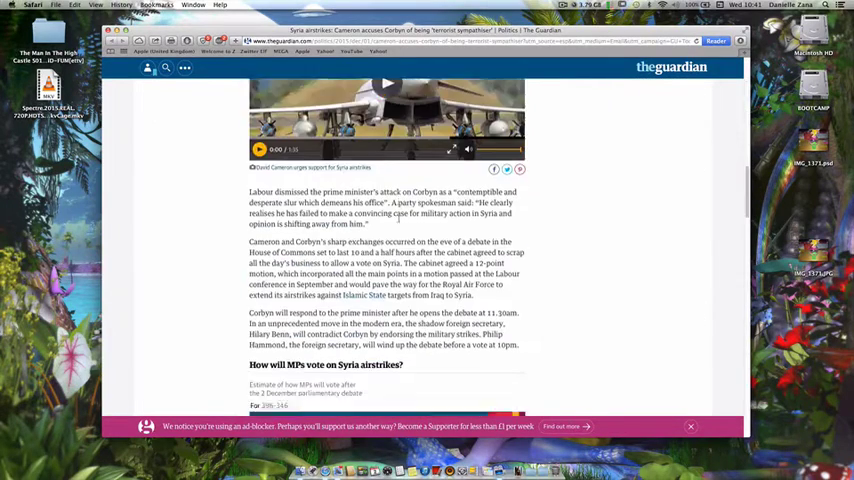
{"action": "scroll", "scroll_direction": "down", "scroll_amount": 3}
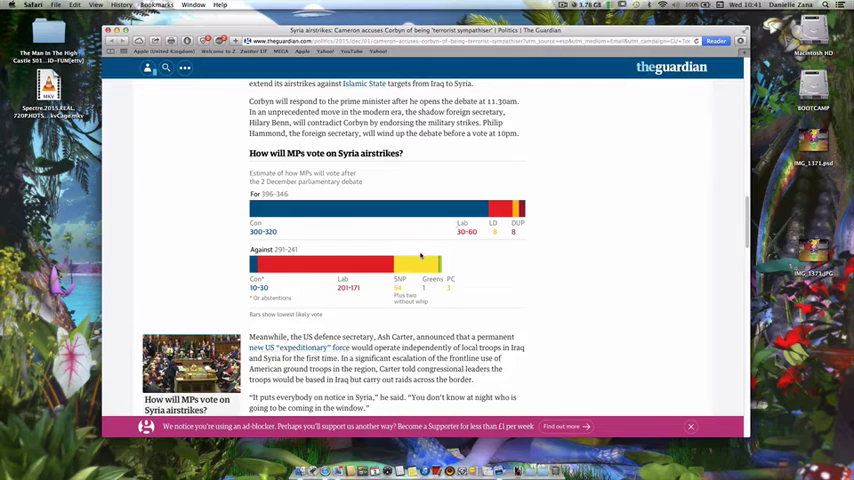
{"action": "scroll", "scroll_direction": "down", "scroll_amount": 3}
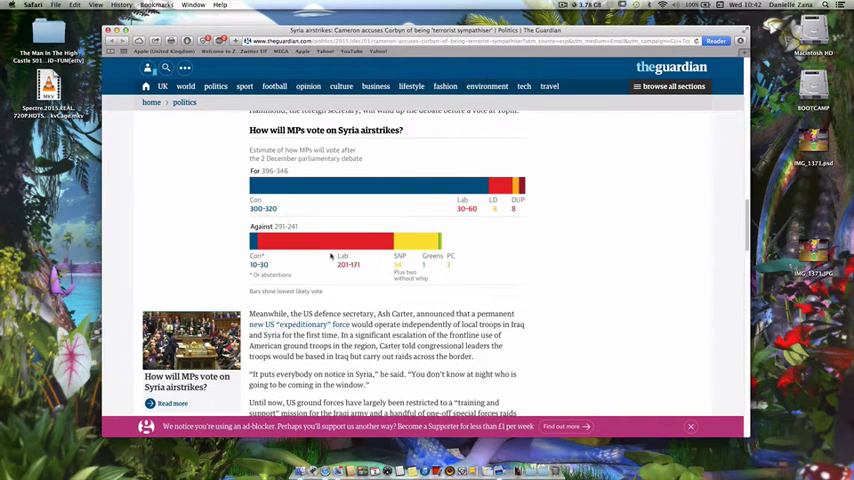
{"action": "scroll", "scroll_direction": "down", "scroll_amount": 3}
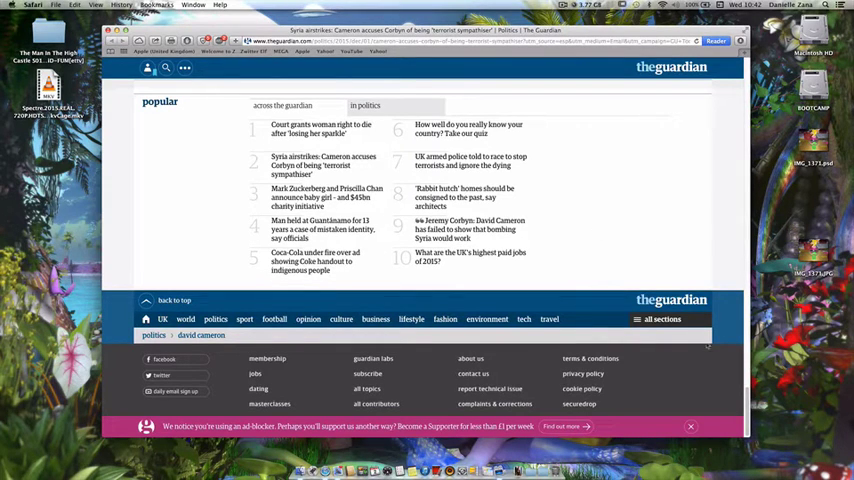
{"action": "scroll", "scroll_direction": "up", "scroll_amount": 3}
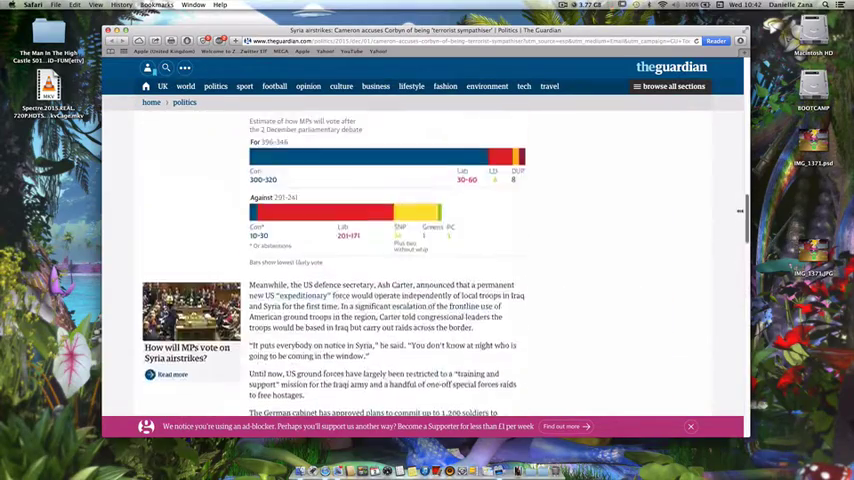
{"action": "scroll", "scroll_direction": "down", "scroll_amount": 3}
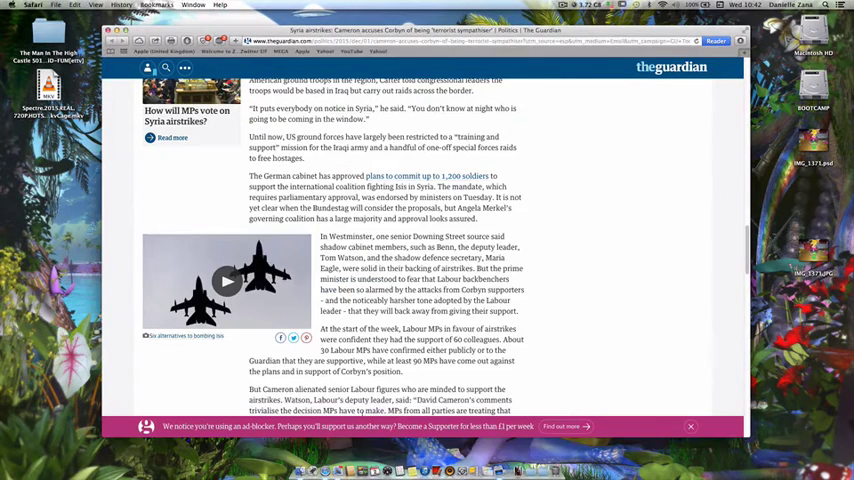
- Return to the newsletter email and scroll to the Comment is free section's Jeremy Corbyn Syria piece
{"action": "left_click", "coordinate": [30, 6]}
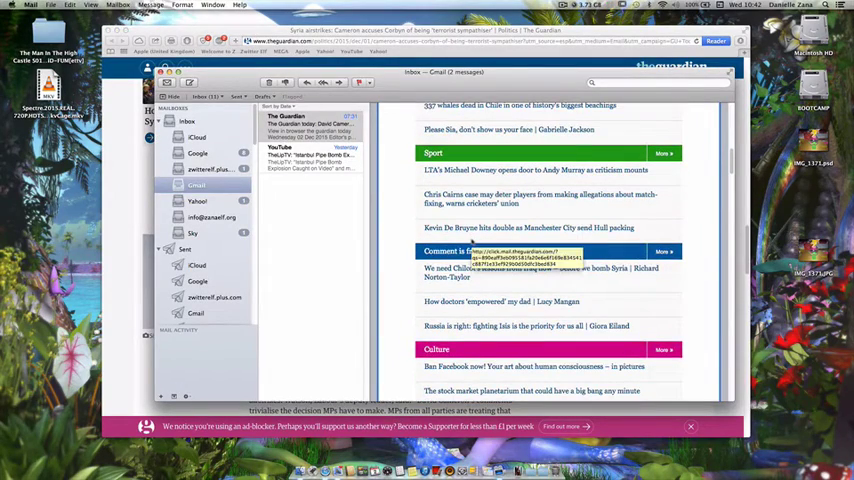
{"action": "scroll", "scroll_direction": "down", "scroll_amount": 3}
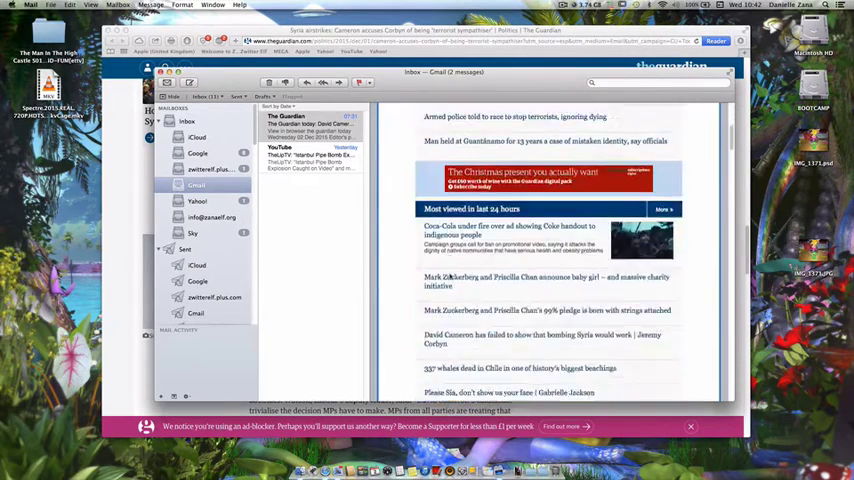
{"action": "scroll", "scroll_direction": "down", "scroll_amount": 3}
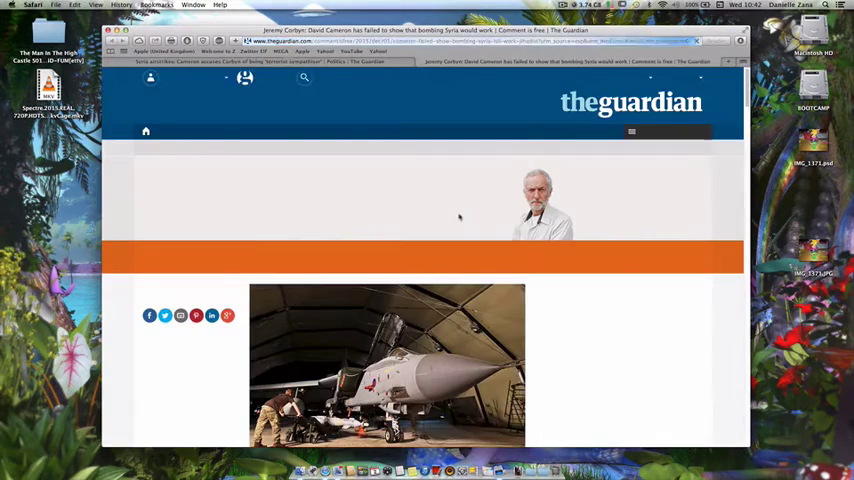
{"action": "scroll", "scroll_direction": "down", "scroll_amount": 3}
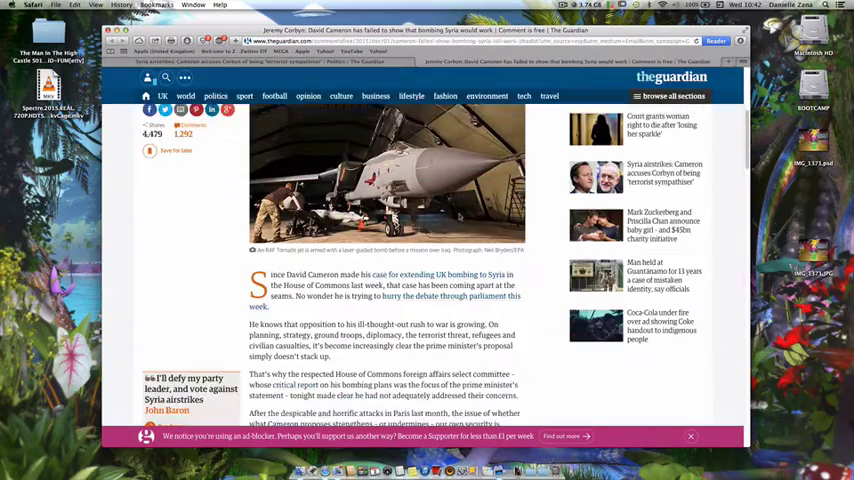
{"action": "scroll", "scroll_direction": "down", "scroll_amount": 3}
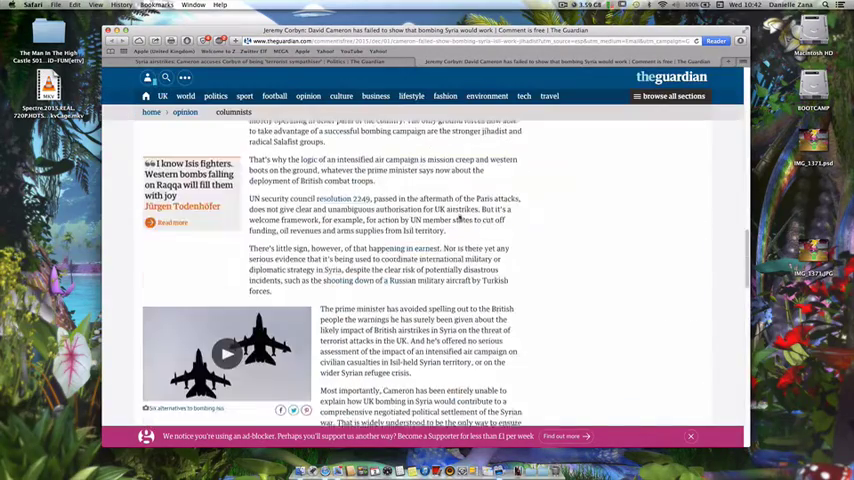
{"action": "scroll", "scroll_direction": "down", "scroll_amount": 3}
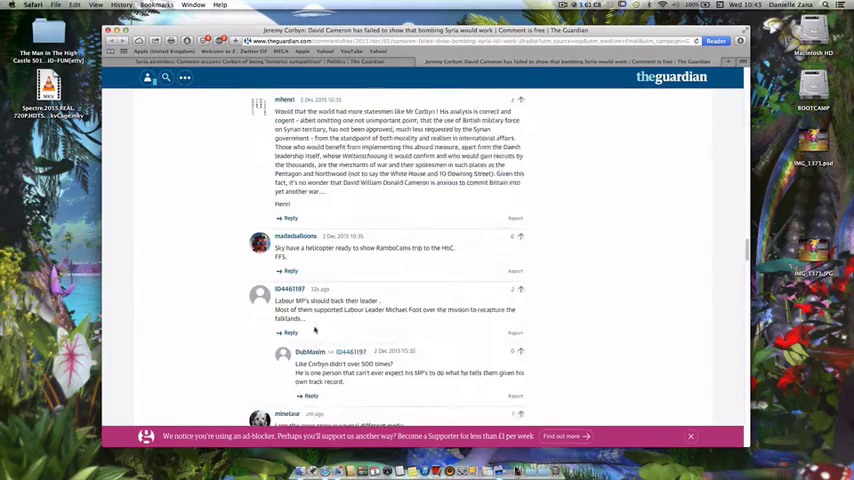
{"action": "scroll", "scroll_direction": "down", "scroll_amount": 3}
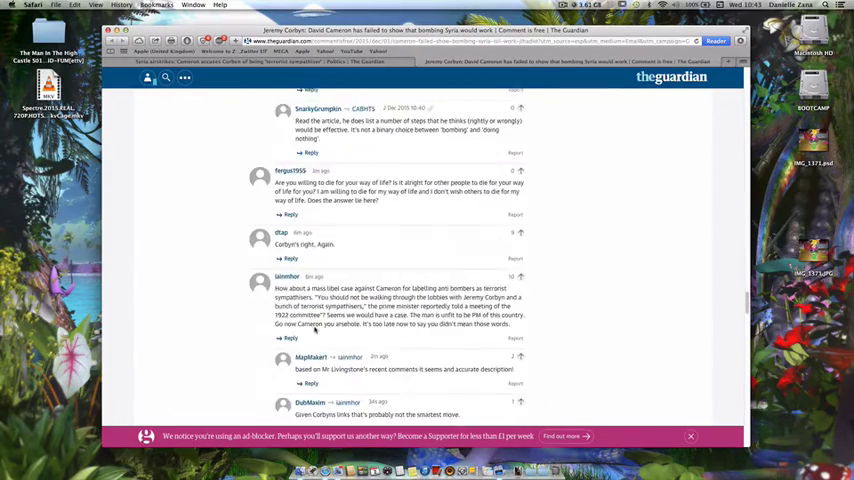
{"action": "scroll", "scroll_direction": "down", "scroll_amount": 3}
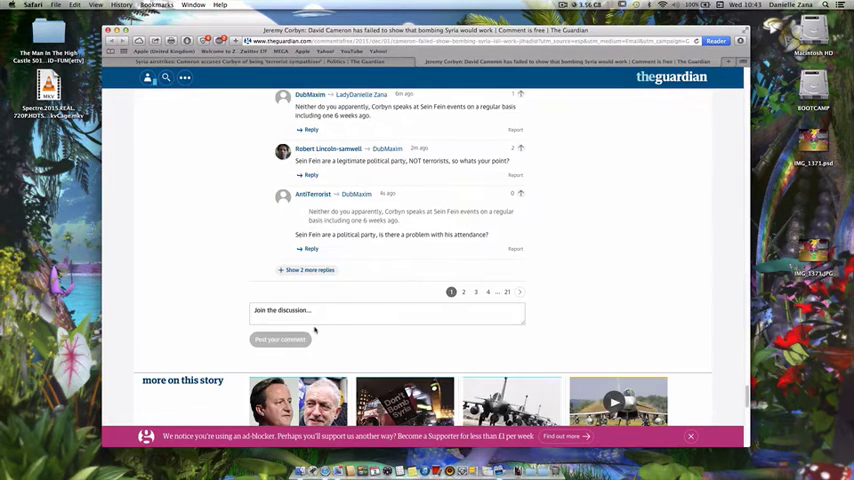
{"action": "scroll", "scroll_direction": "up", "scroll_amount": 3}
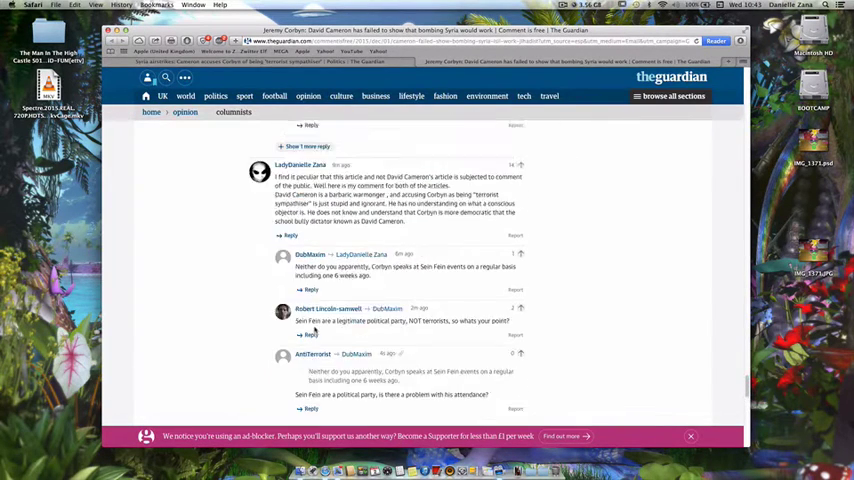
{"action": "scroll", "scroll_direction": "up", "scroll_amount": 3}
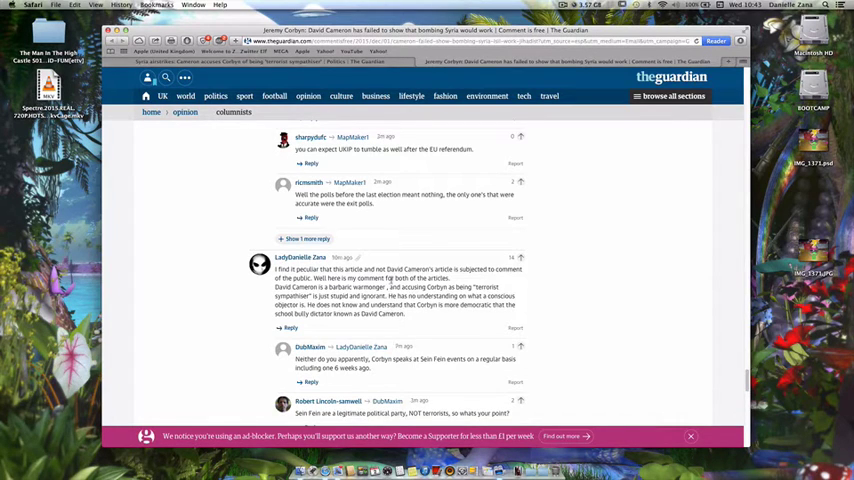
{"action": "scroll", "scroll_direction": "down", "scroll_amount": 3}
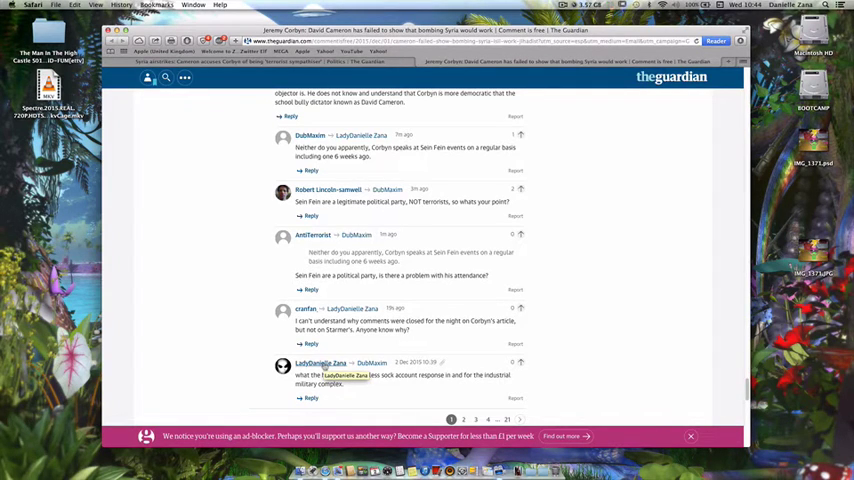
{"action": "scroll", "scroll_direction": "down", "scroll_amount": 3}
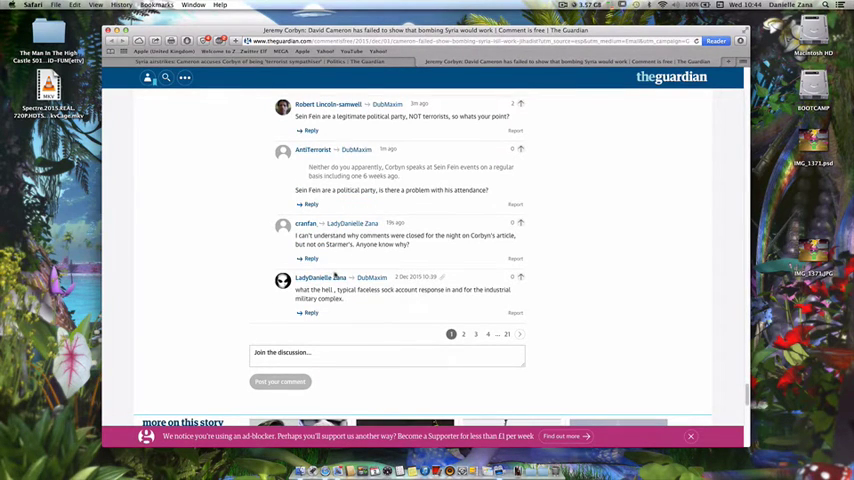
{"action": "scroll", "scroll_direction": "up", "scroll_amount": 3}
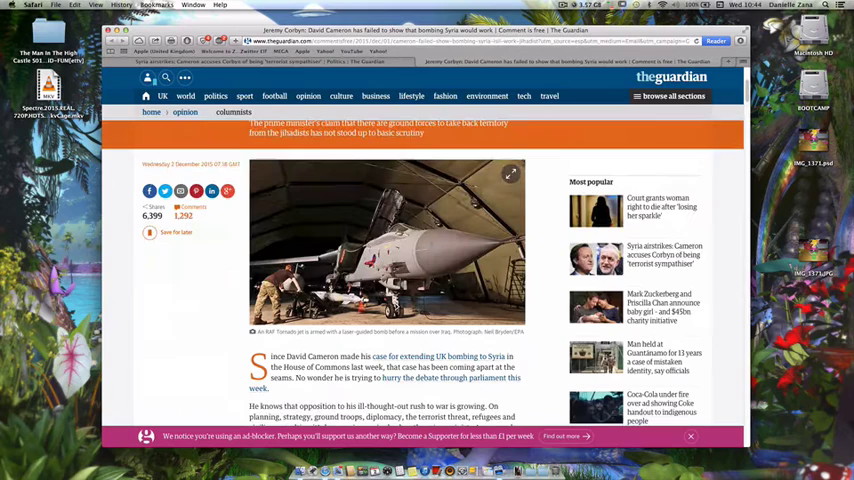
{"action": "scroll", "scroll_direction": "down", "scroll_amount": 3}
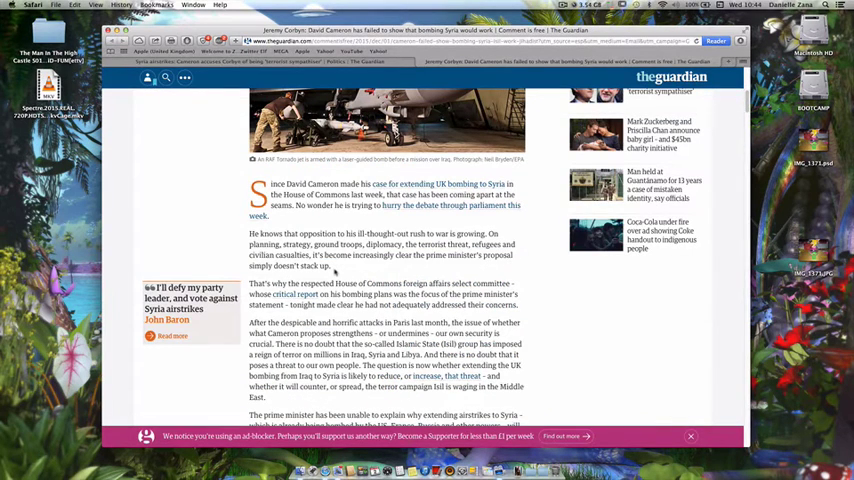